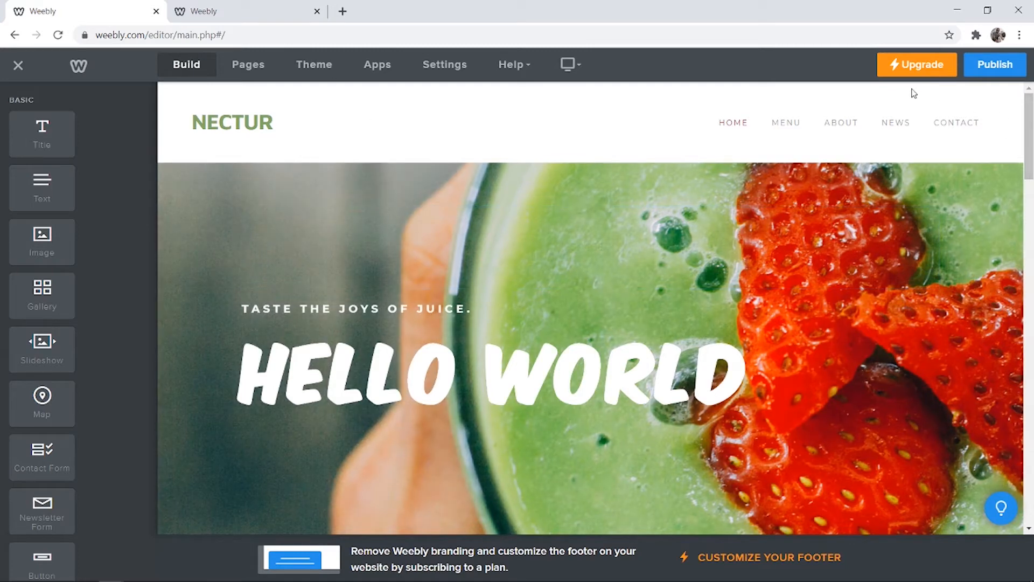
# Review the Connect plan's $5 price and domain feature on the upgrade plans page, then return to the site editor
pyautogui.click(915, 64)
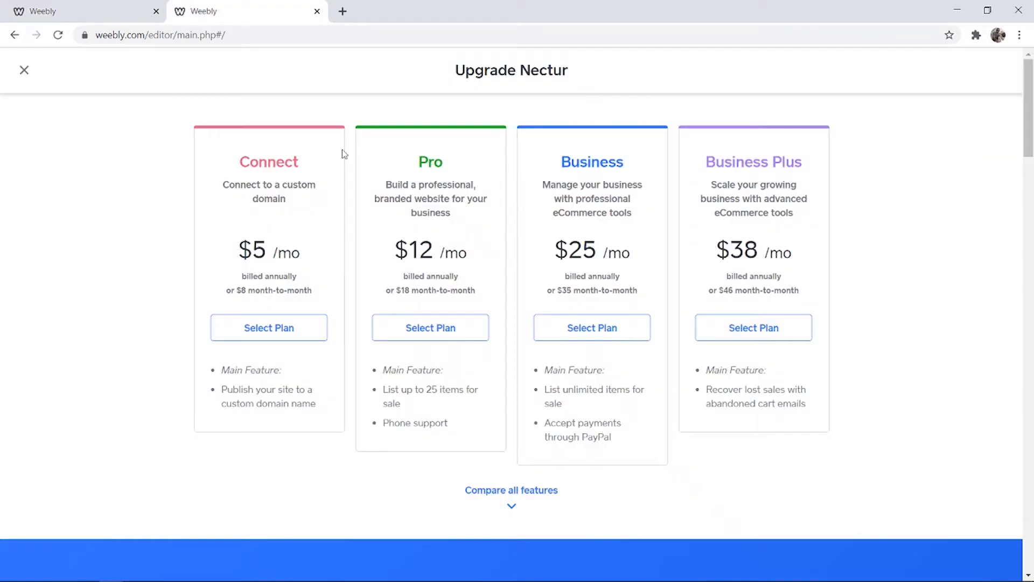
pyautogui.doubleClick(252, 250)
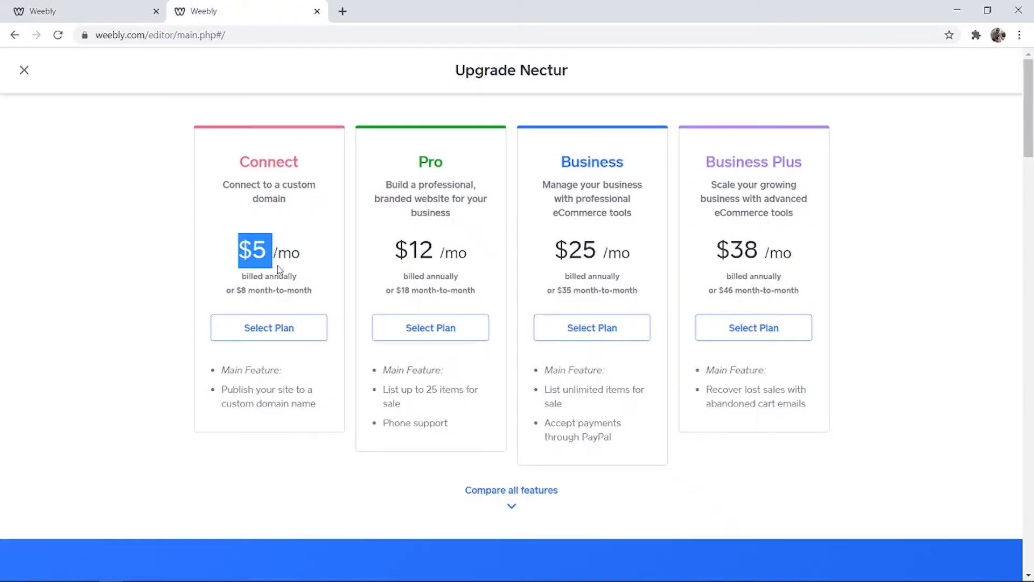
pyautogui.doubleClick(268, 198)
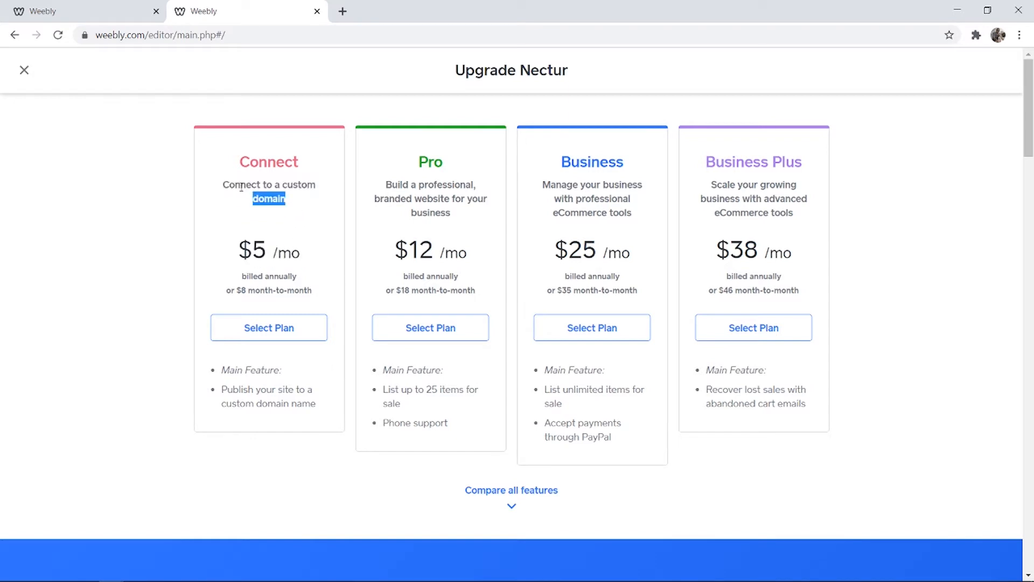
pyautogui.click(239, 225)
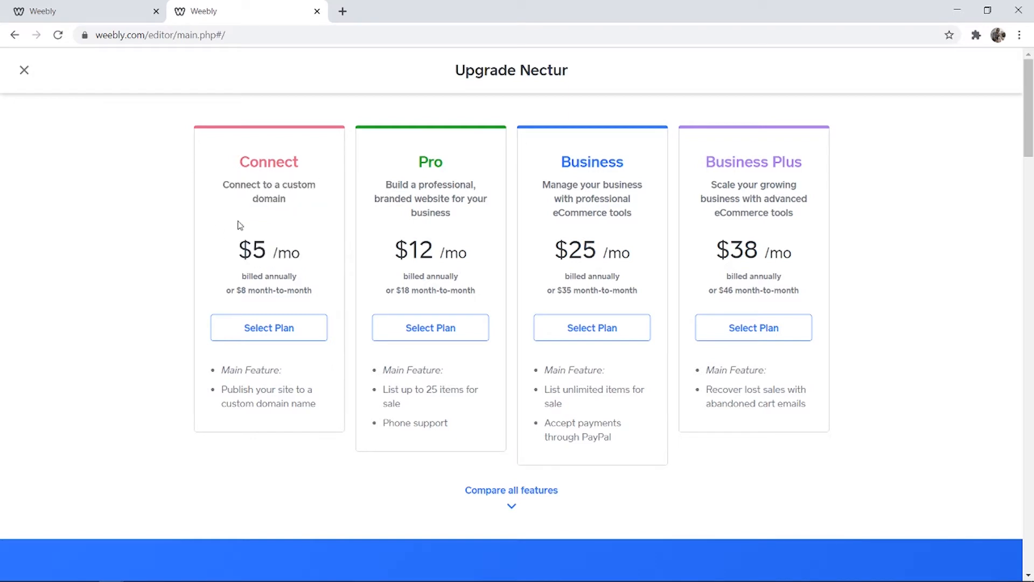
pyautogui.moveTo(249, 219)
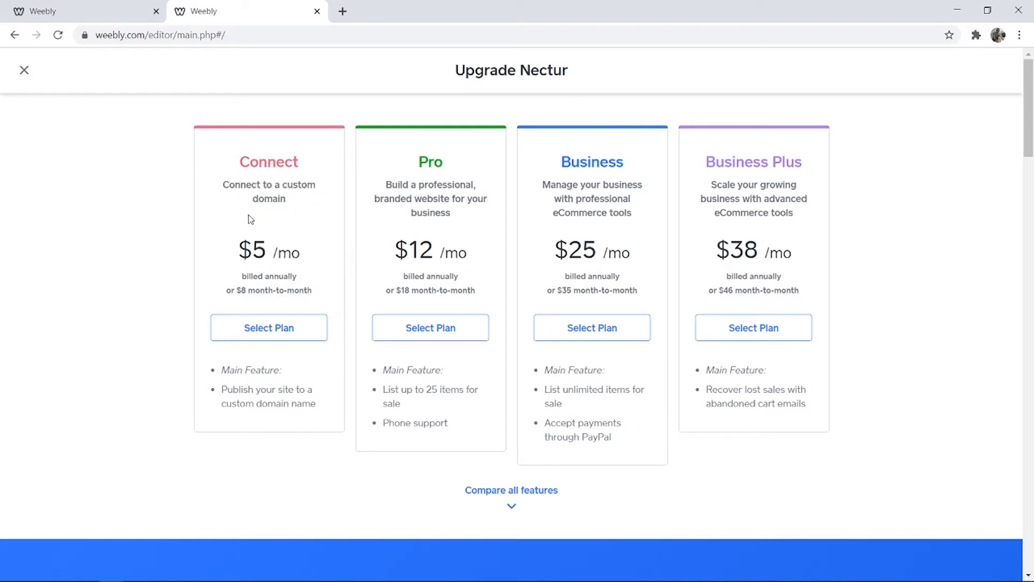
pyautogui.click(25, 70)
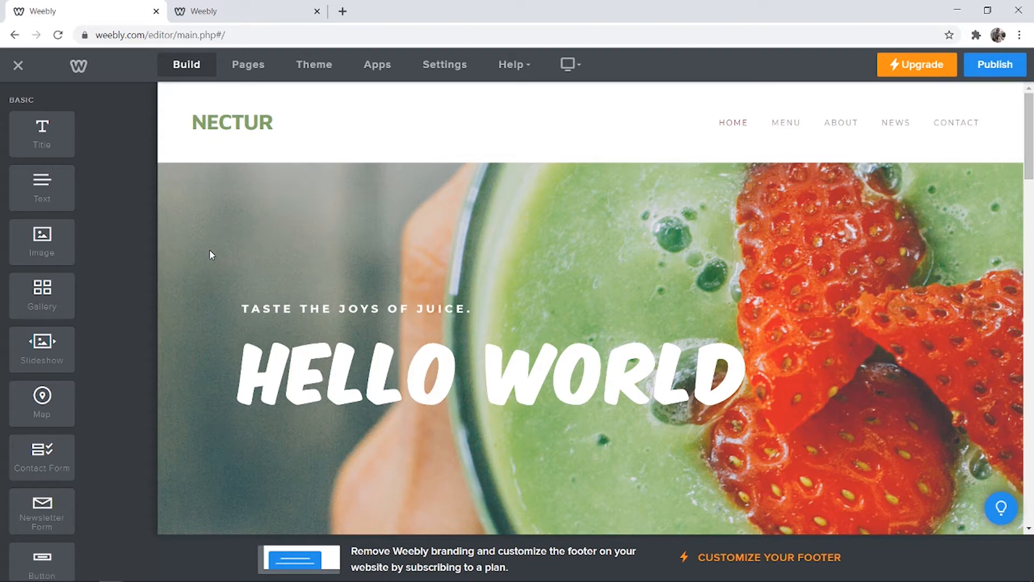
# Go to namecheap.com in a new tab and manage getfusioncash.com from the dashboard
pyautogui.click(233, 123)
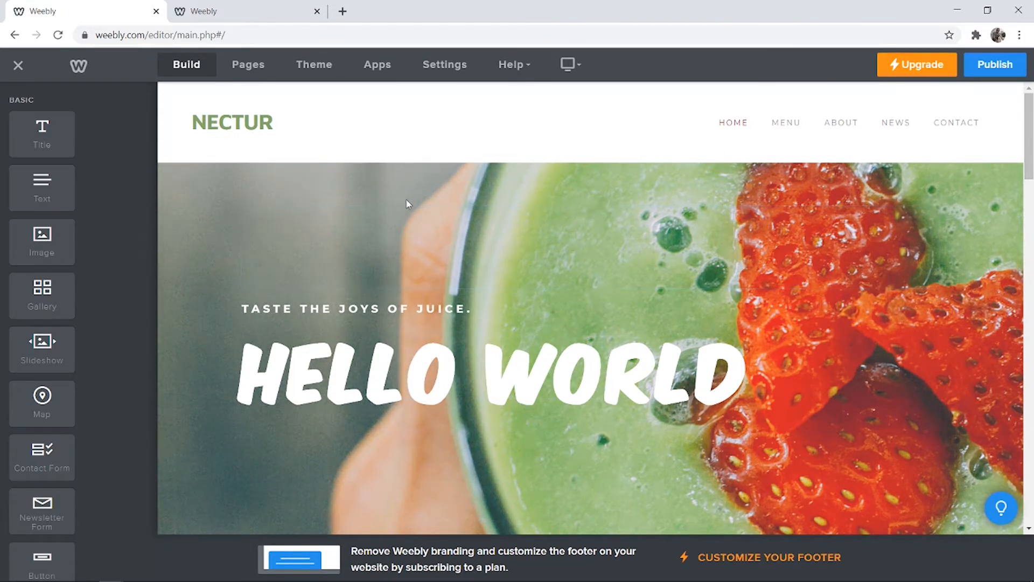
pyautogui.moveTo(388, 171)
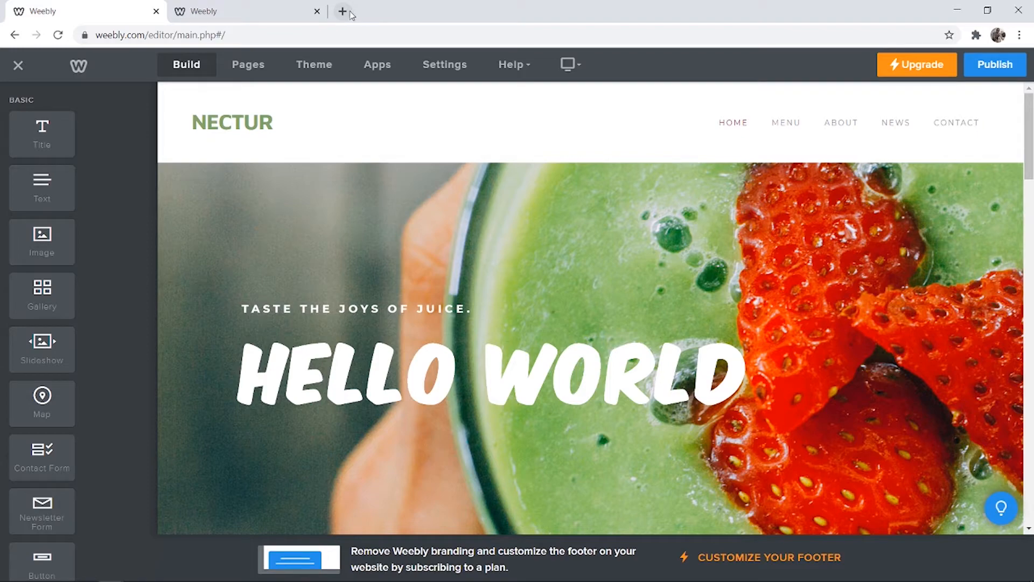
pyautogui.write('namecheap.com')
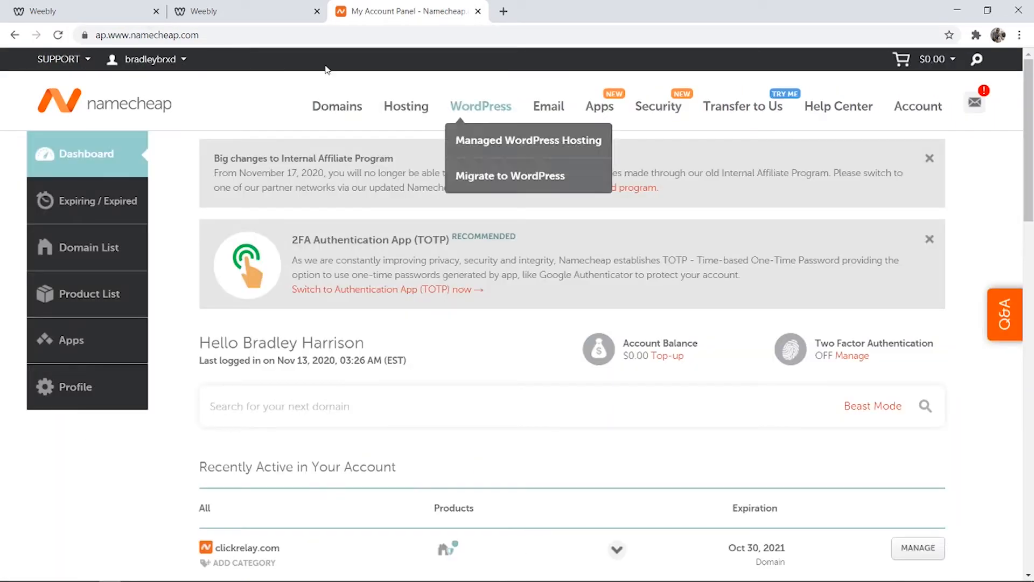
pyautogui.scroll(-3)
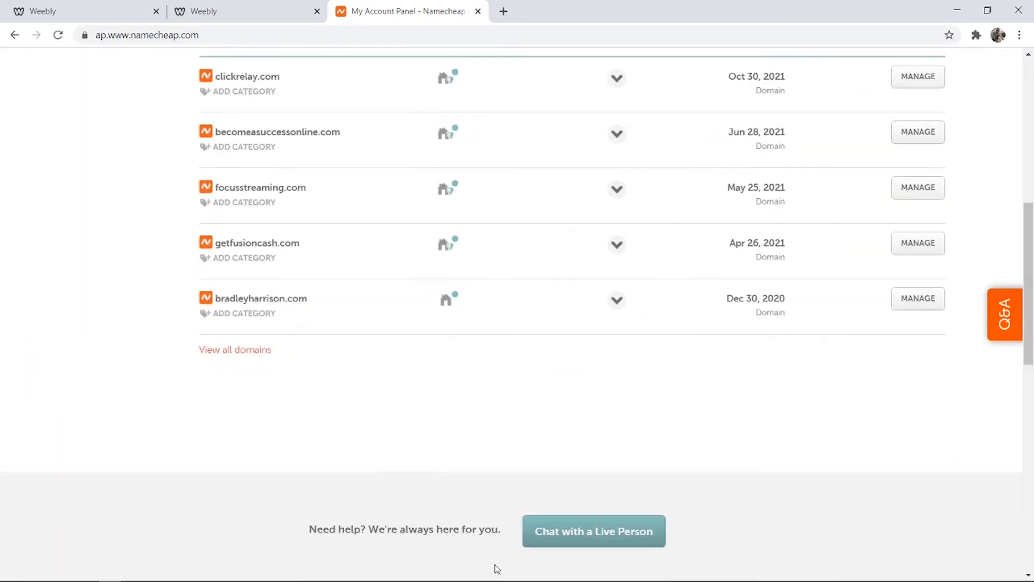
pyautogui.scroll(3)
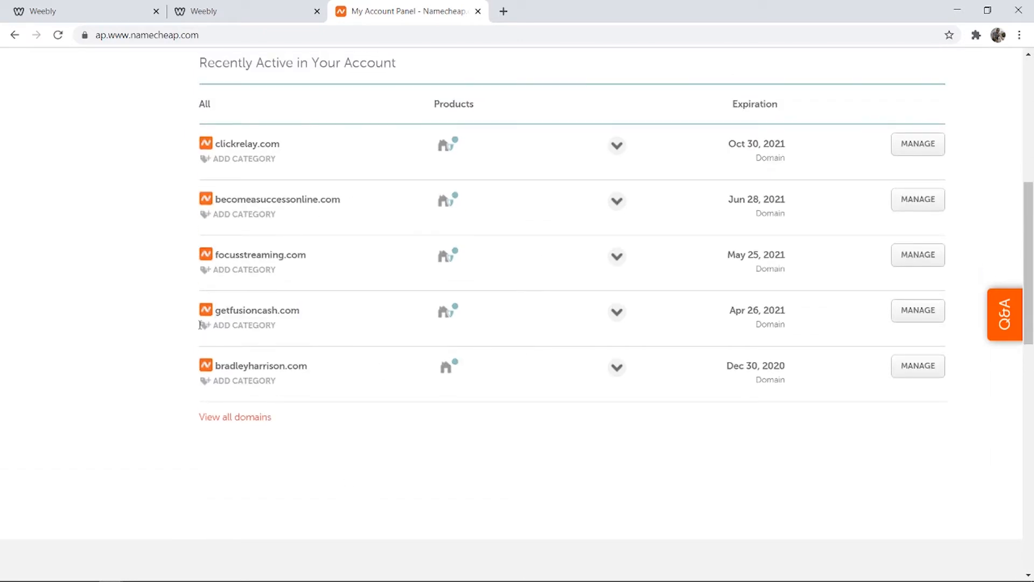
pyautogui.moveTo(918, 310)
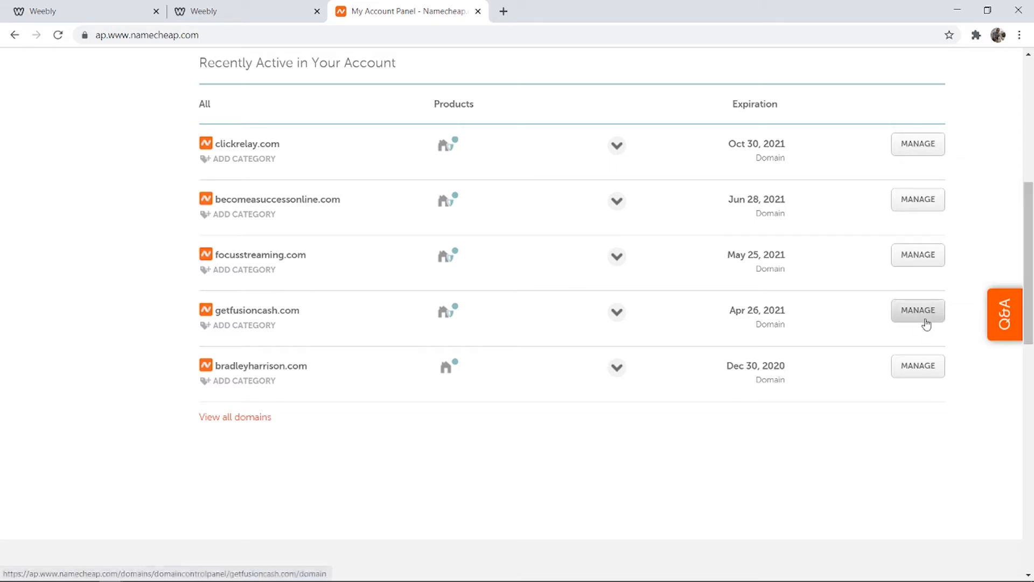
pyautogui.click(918, 310)
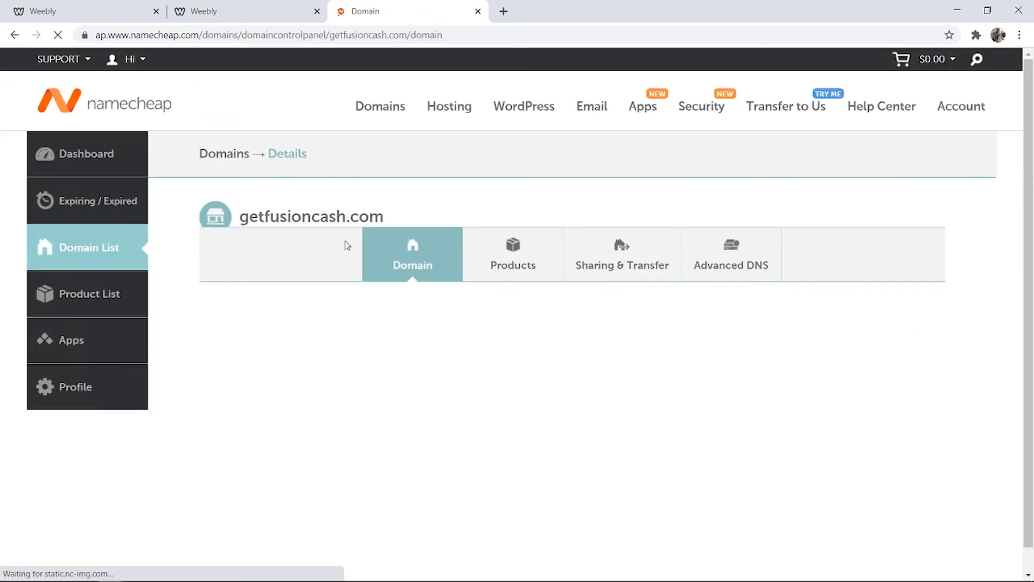
pyautogui.click(204, 11)
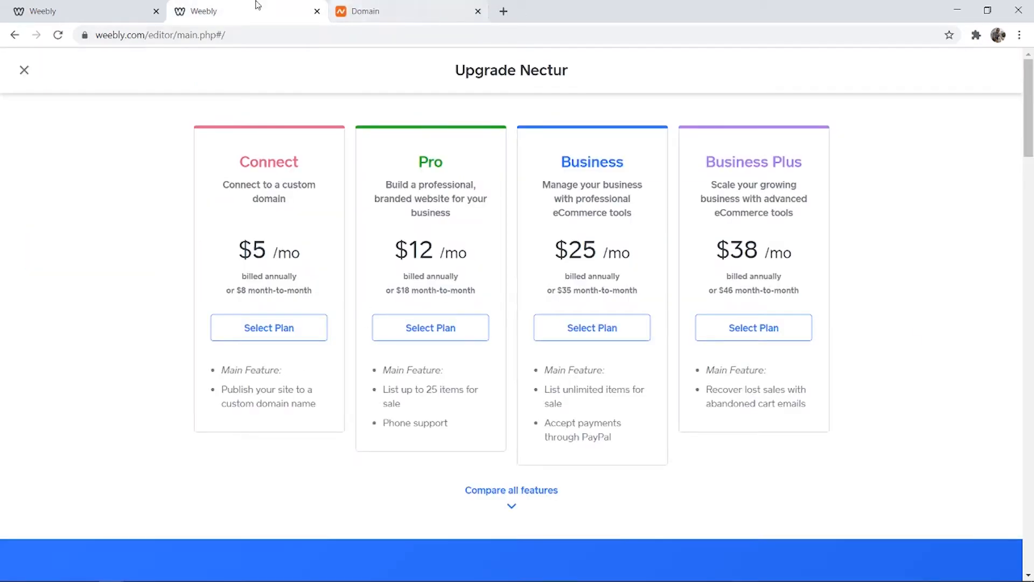
pyautogui.click(25, 70)
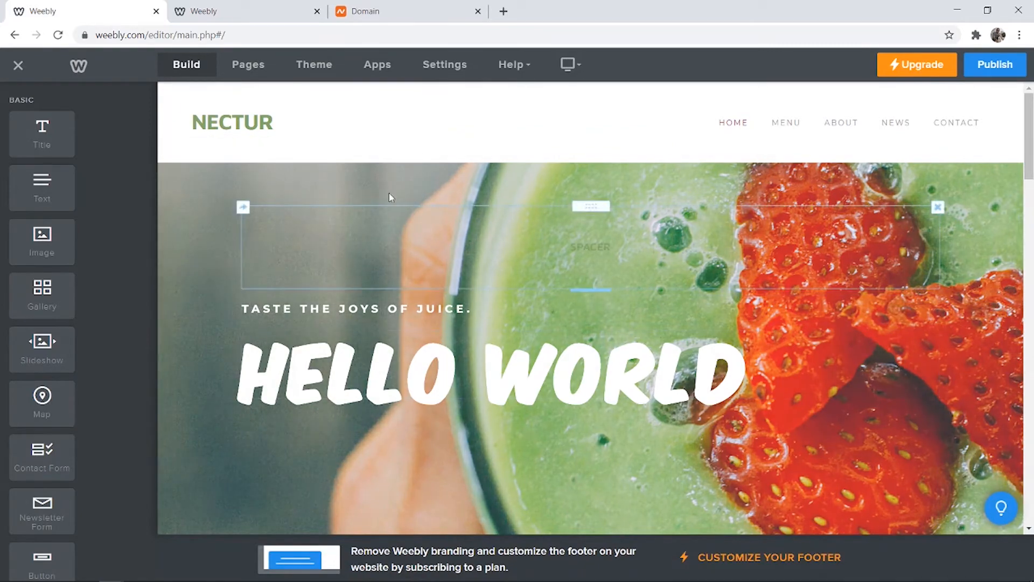
pyautogui.click(376, 11)
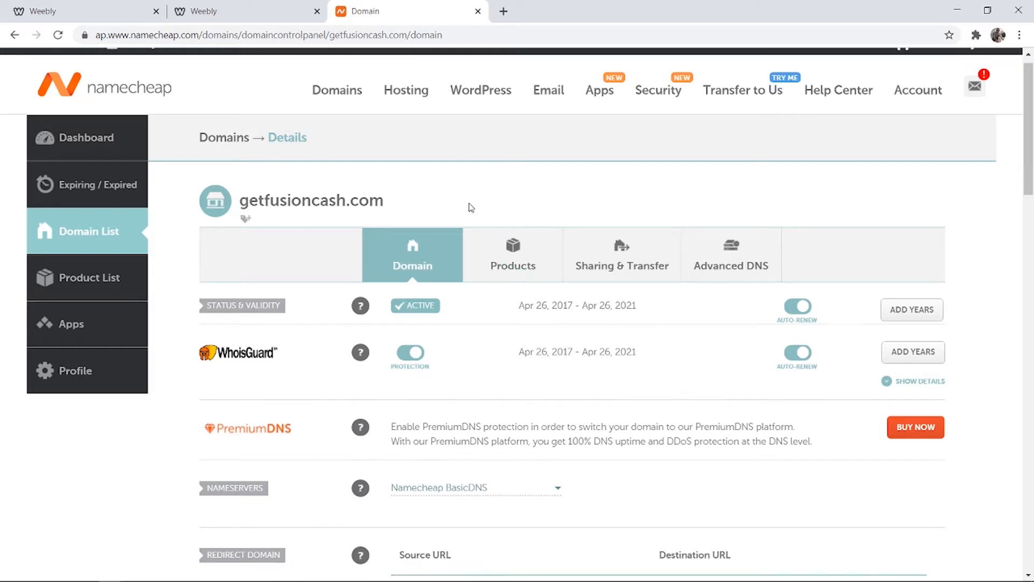
# Scroll the getfusioncash.com settings to the Redirect Domain section
pyautogui.scroll(-3)
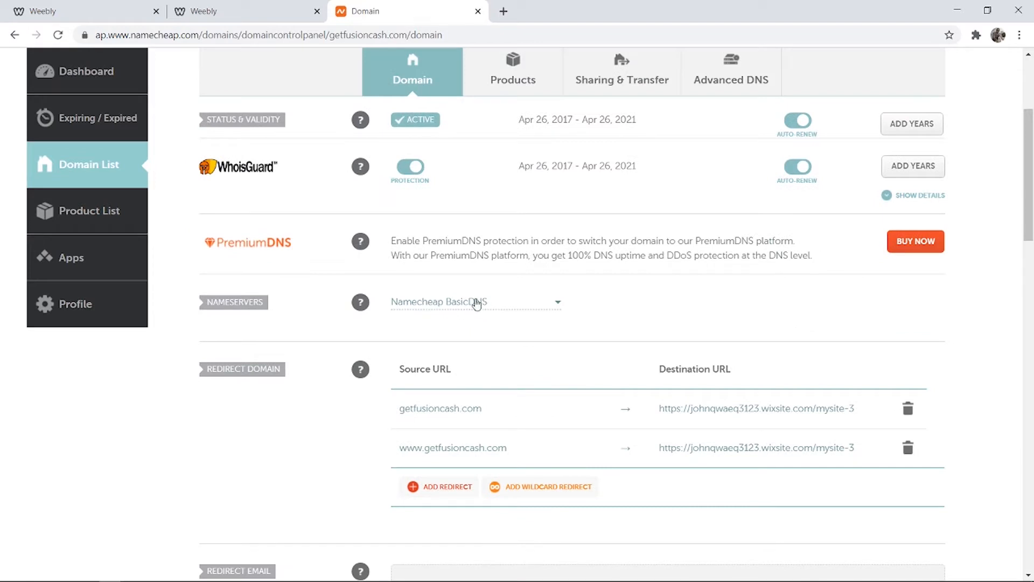
pyautogui.click(474, 302)
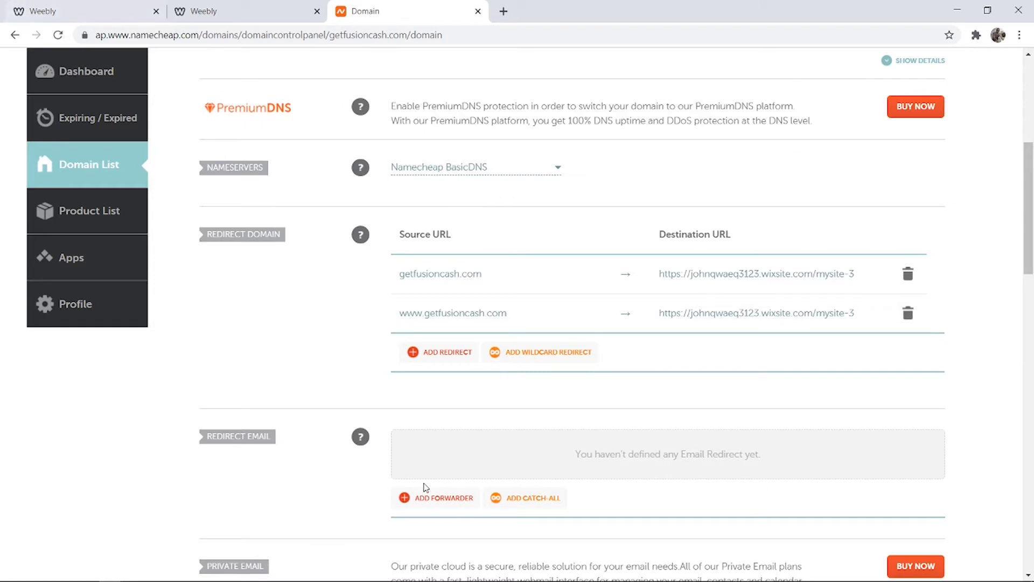
pyautogui.moveTo(885, 271)
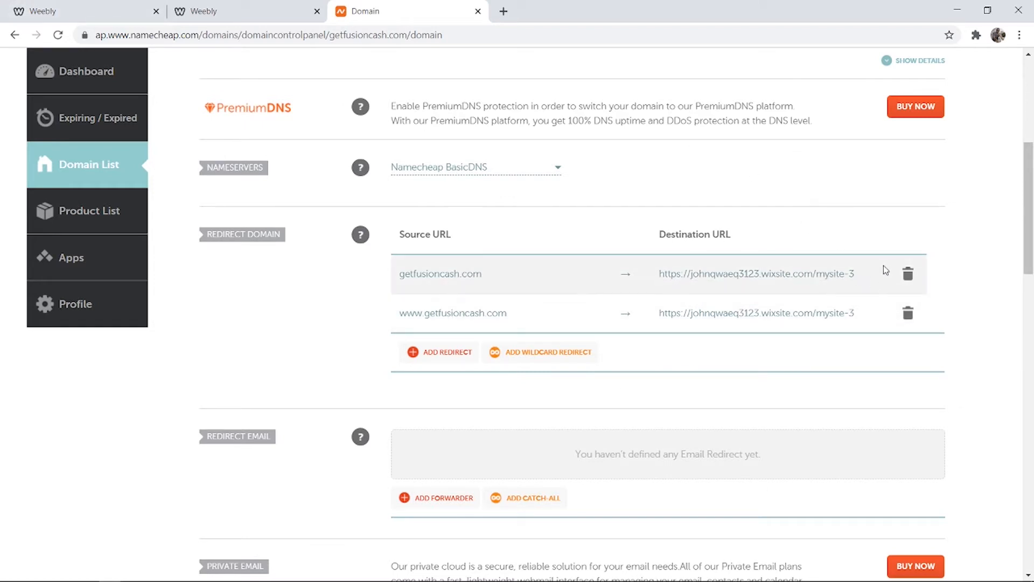
pyautogui.moveTo(908, 279)
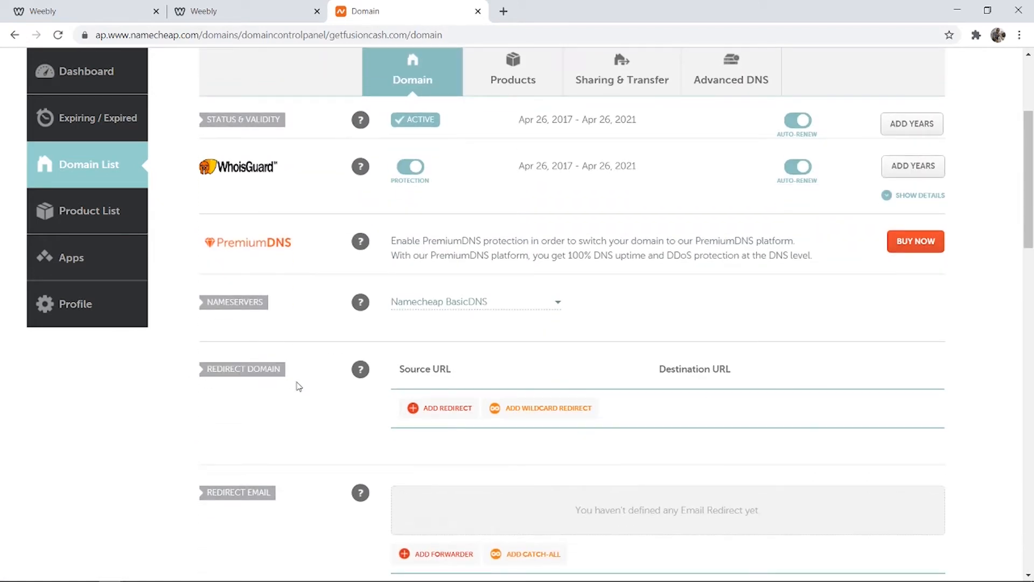
pyautogui.moveTo(245, 406)
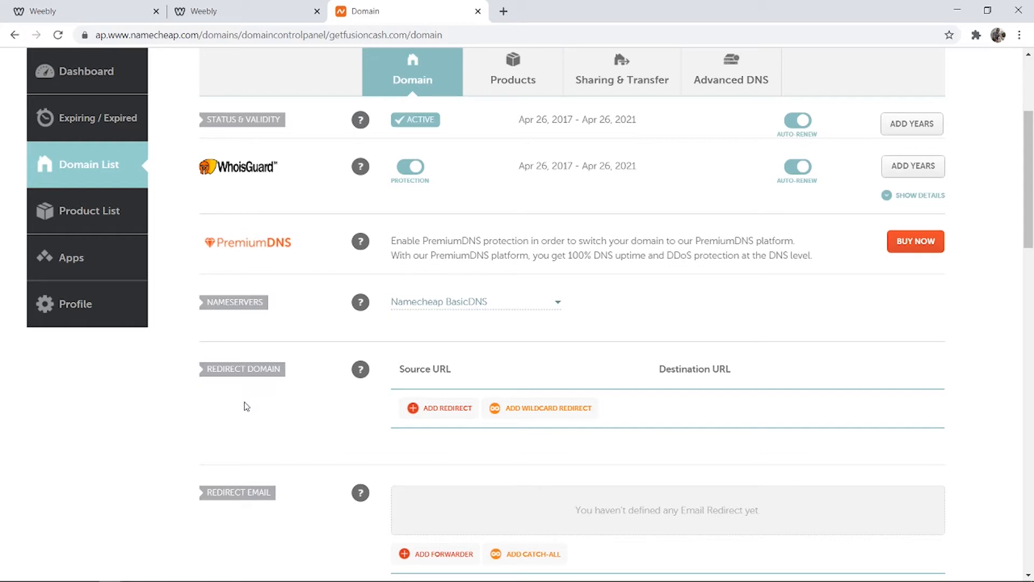
pyautogui.moveTo(210, 380)
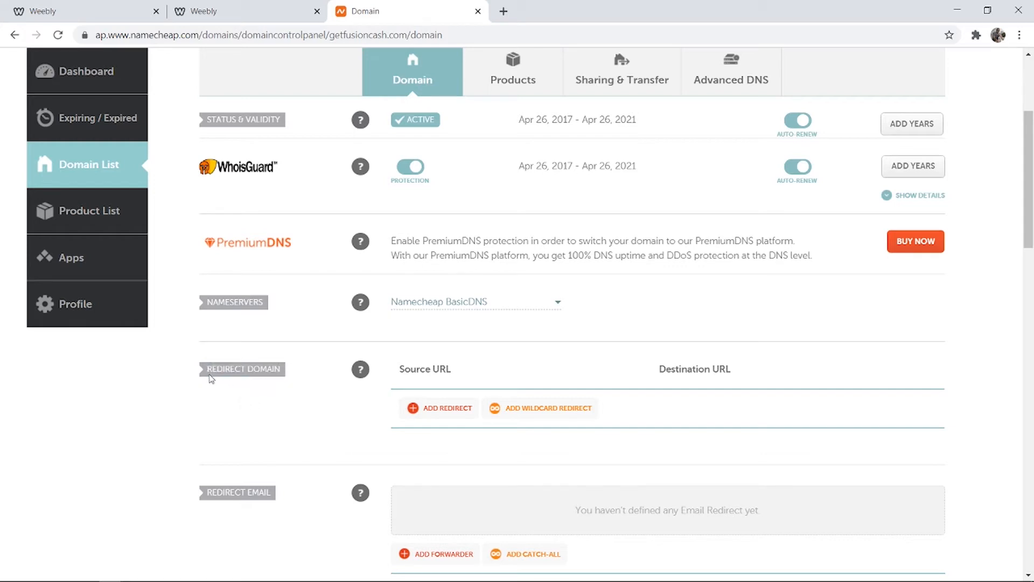
pyautogui.moveTo(188, 311)
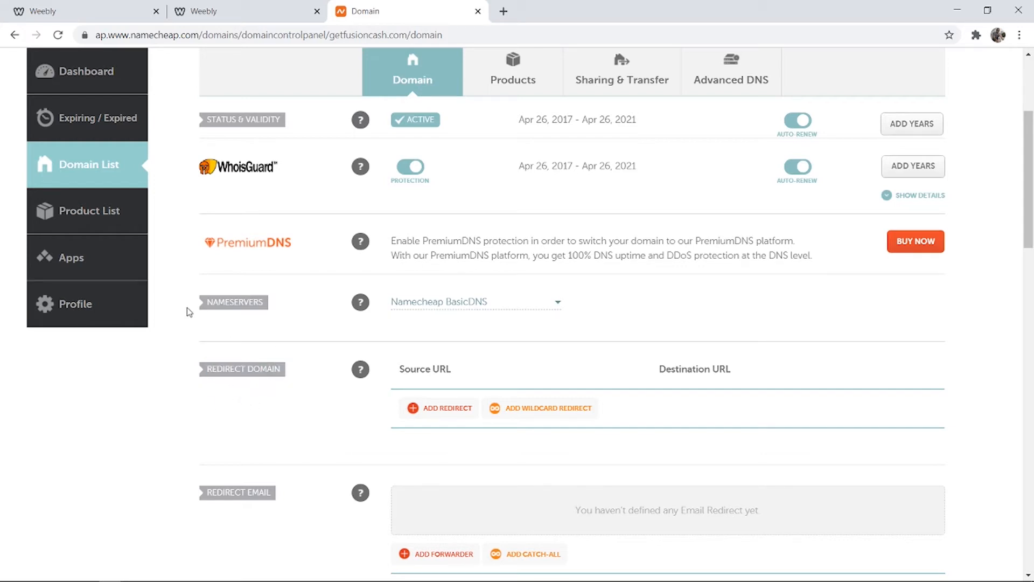
pyautogui.moveTo(504, 378)
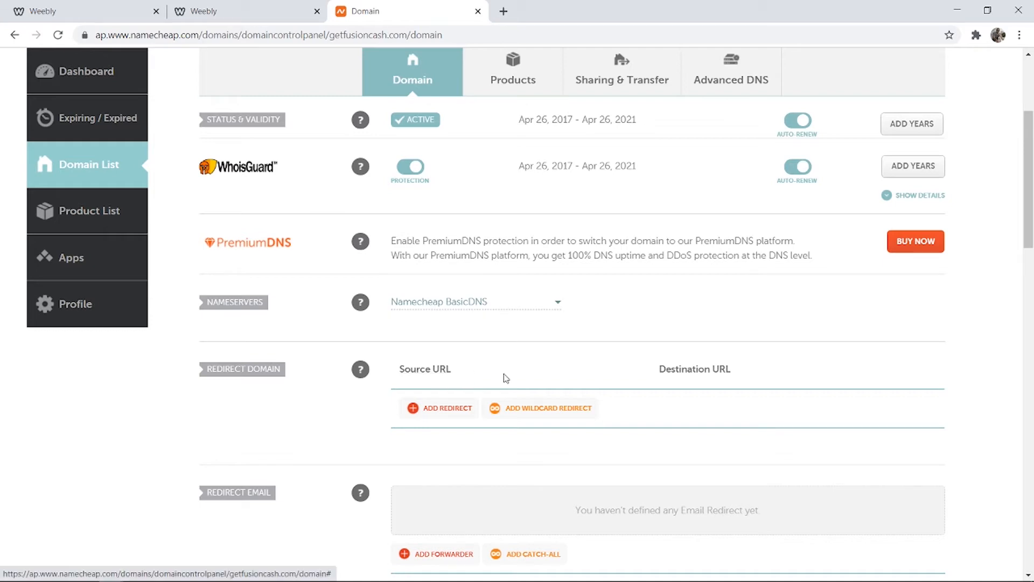
# Add a new redirect with getfusioncash.com as its source URL
pyautogui.click(438, 407)
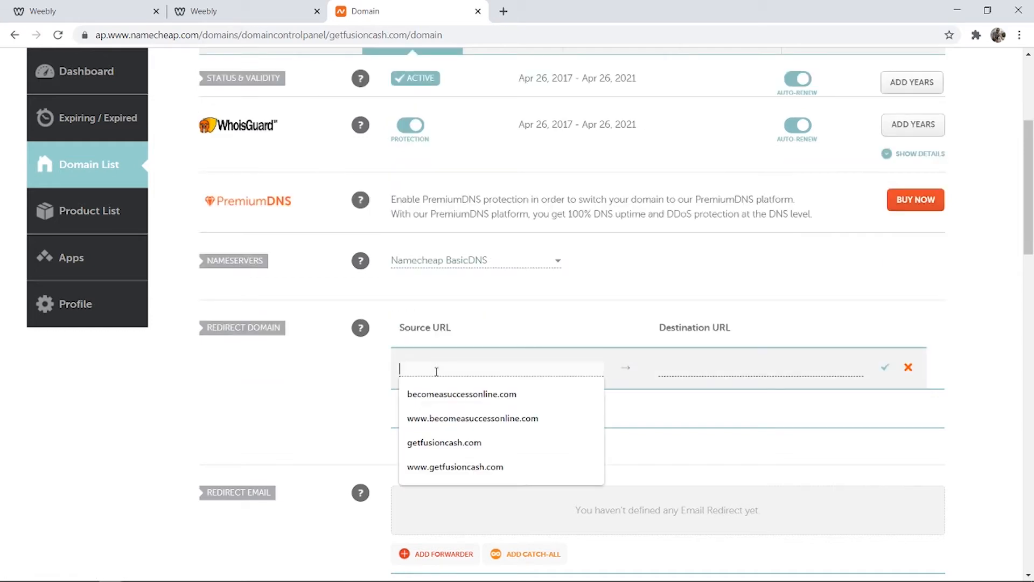
pyautogui.scroll(3)
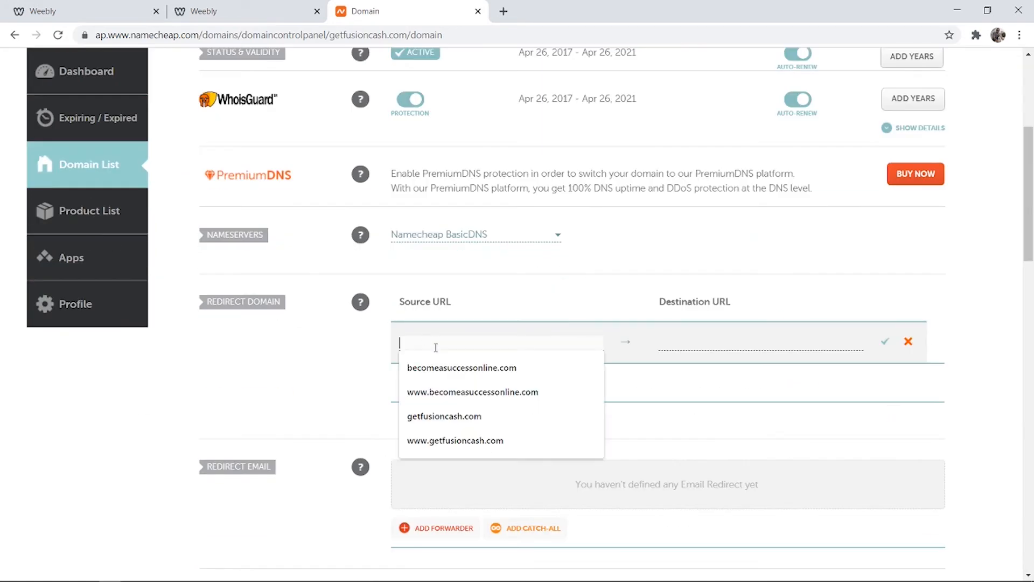
pyautogui.click(445, 416)
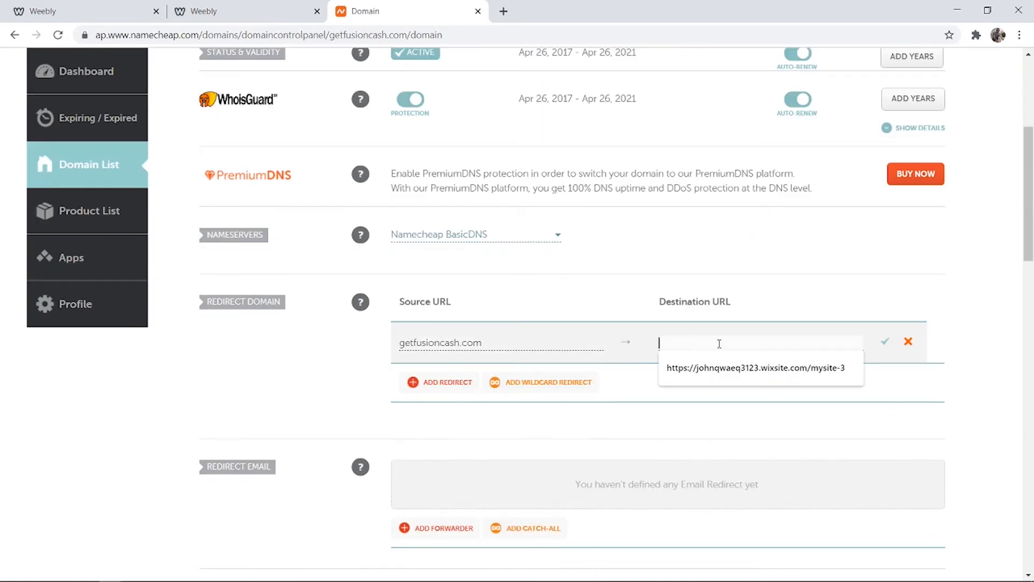
pyautogui.moveTo(873, 362)
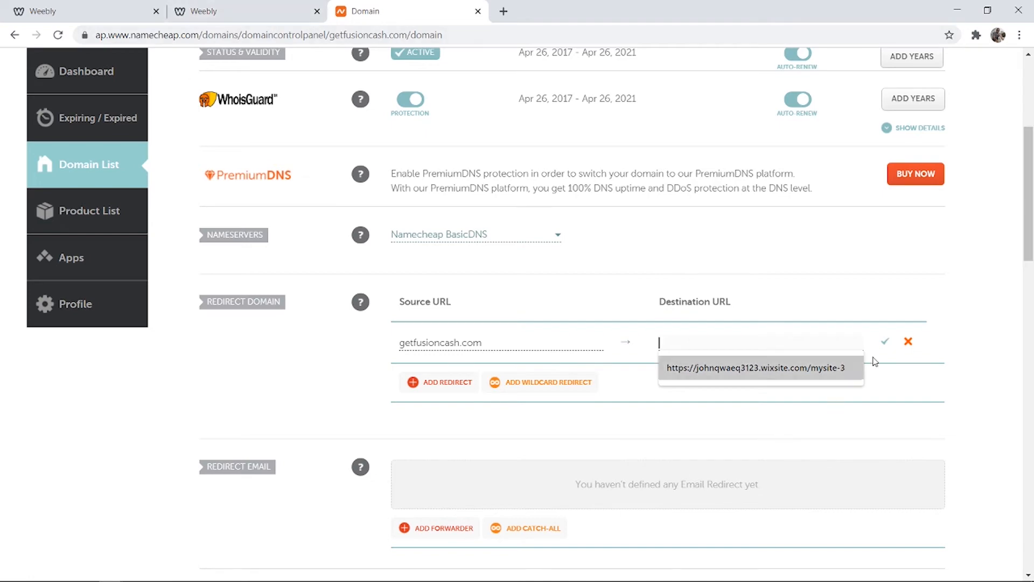
pyautogui.moveTo(700, 306)
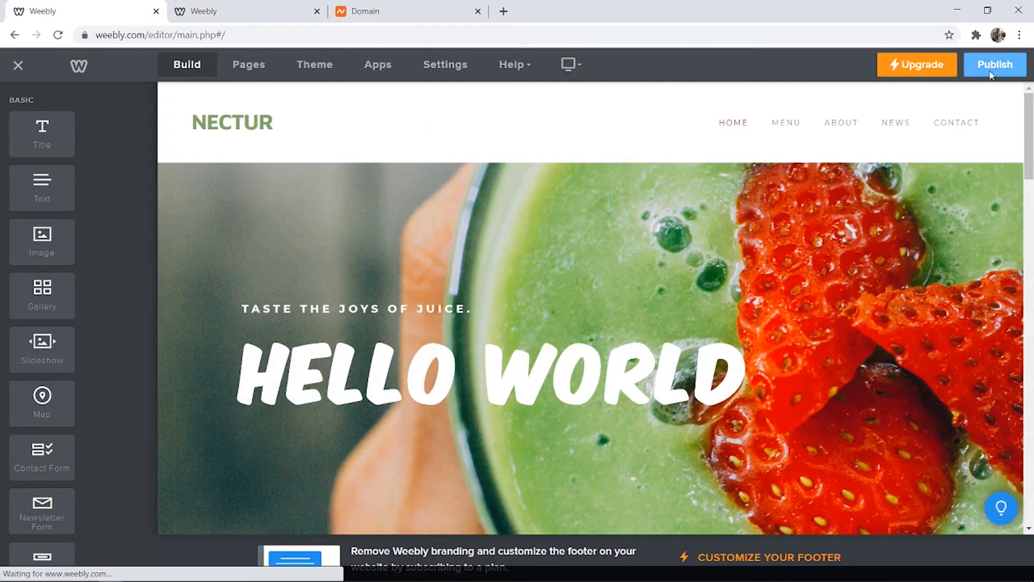
# Publish the Weebly site and copy its weebly.com address
pyautogui.click(994, 65)
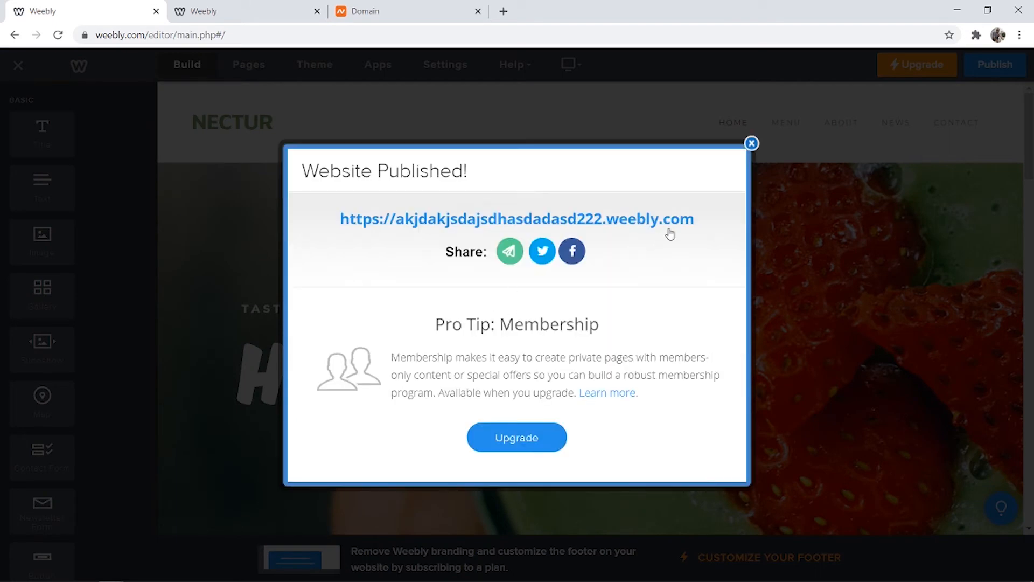
pyautogui.doubleClick(516, 218)
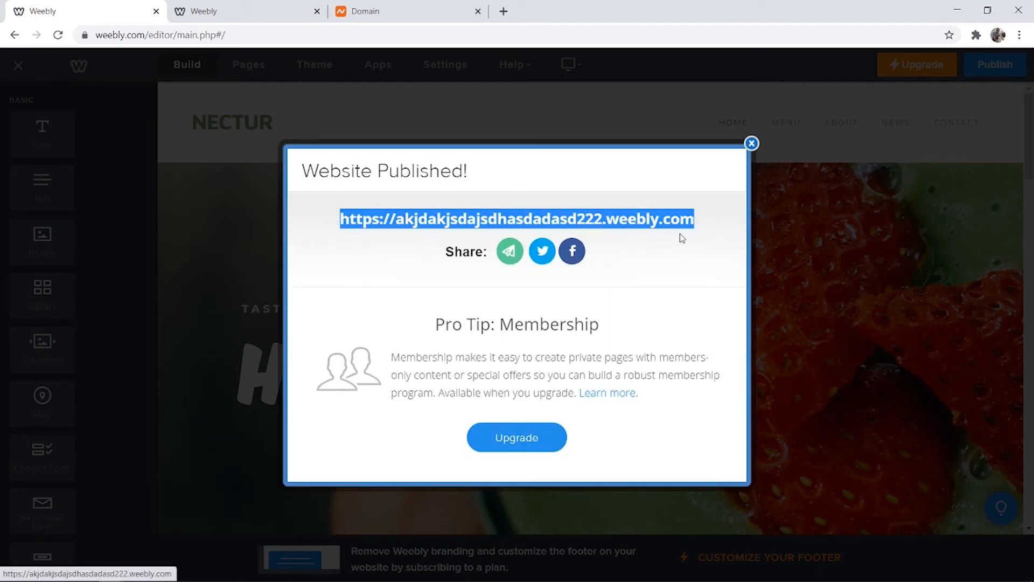
pyautogui.rightClick(668, 231)
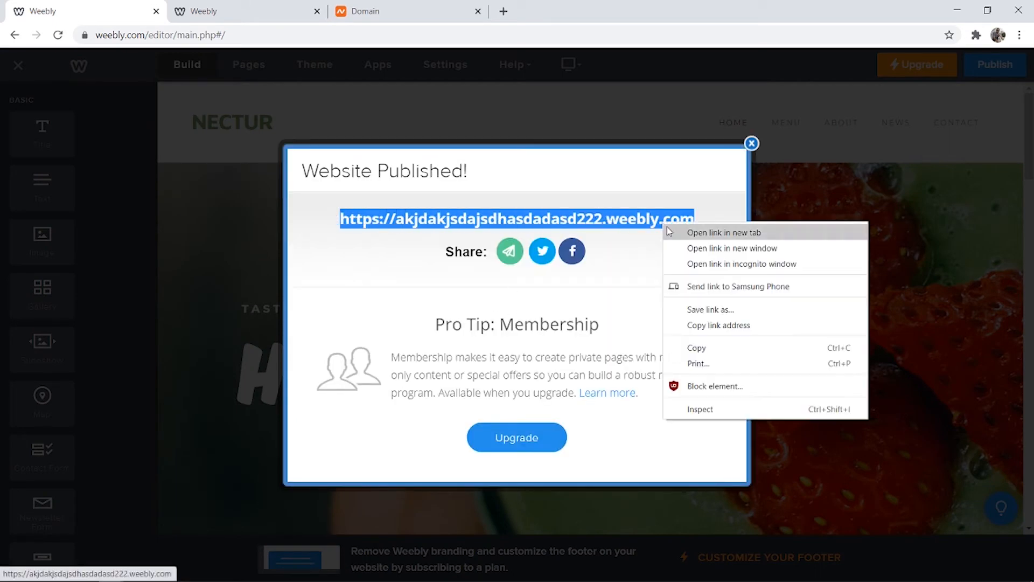
pyautogui.click(516, 436)
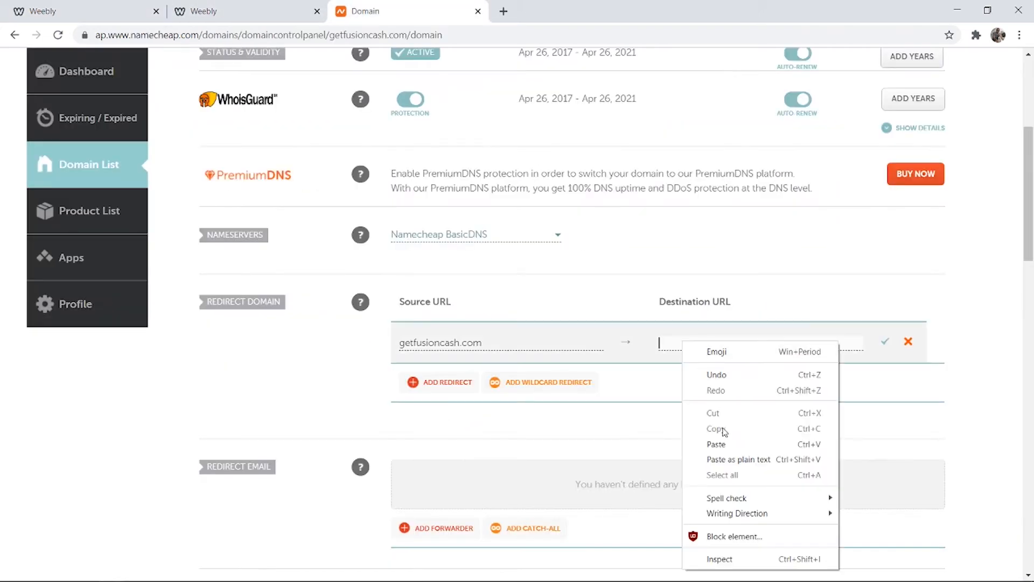
pyautogui.click(715, 444)
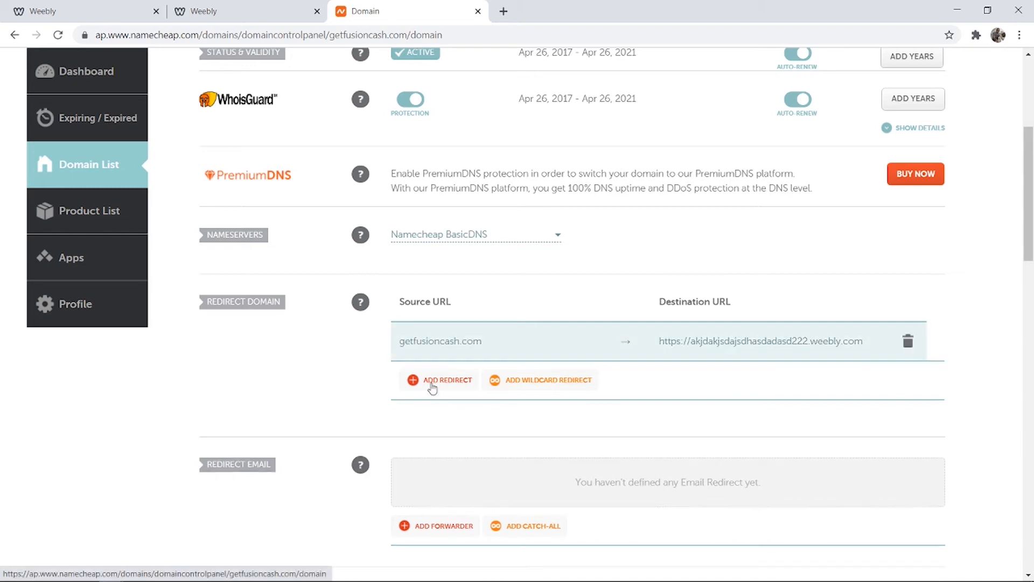
pyautogui.click(439, 380)
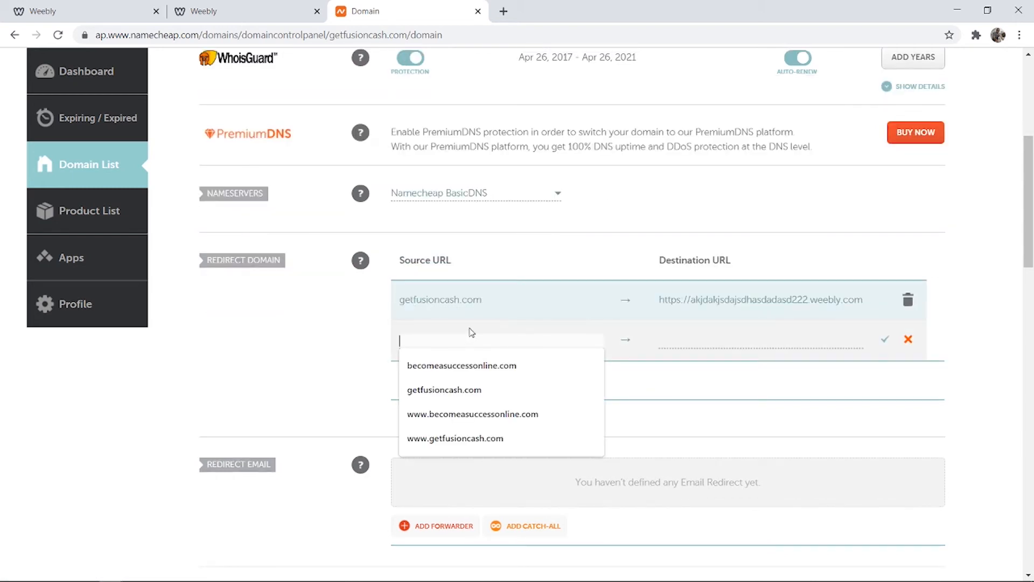
pyautogui.click(455, 438)
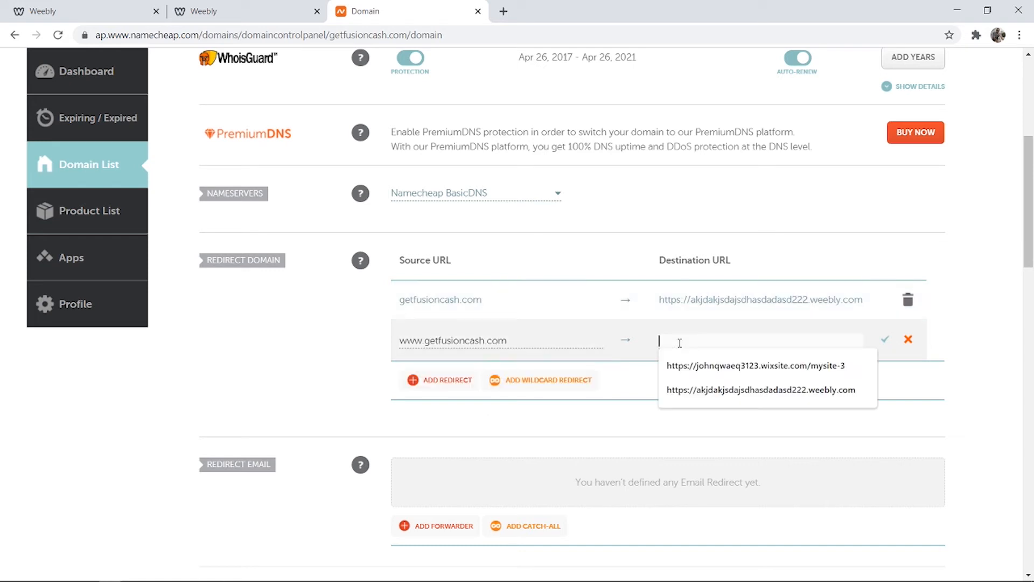
pyautogui.click(761, 388)
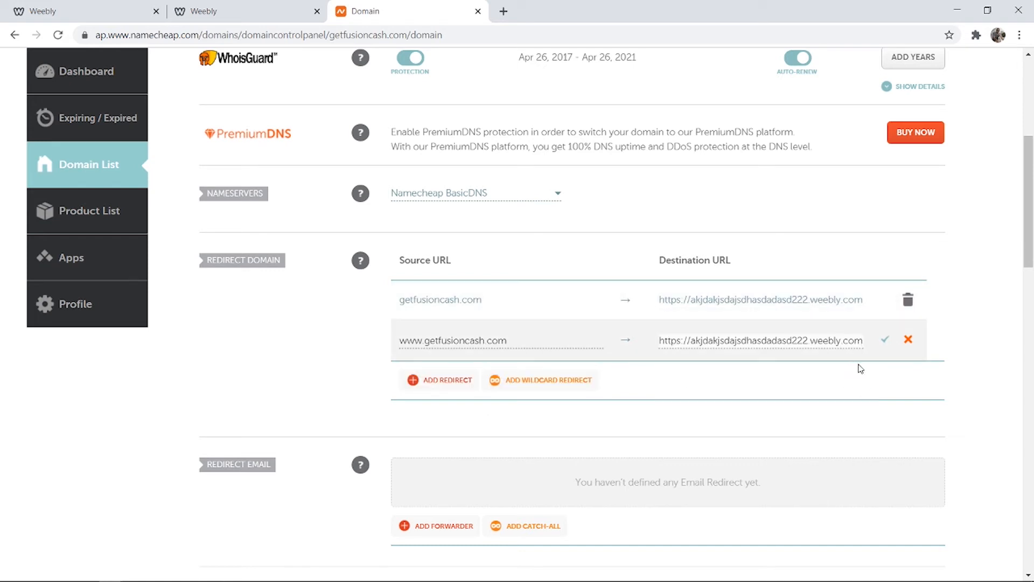
pyautogui.click(884, 338)
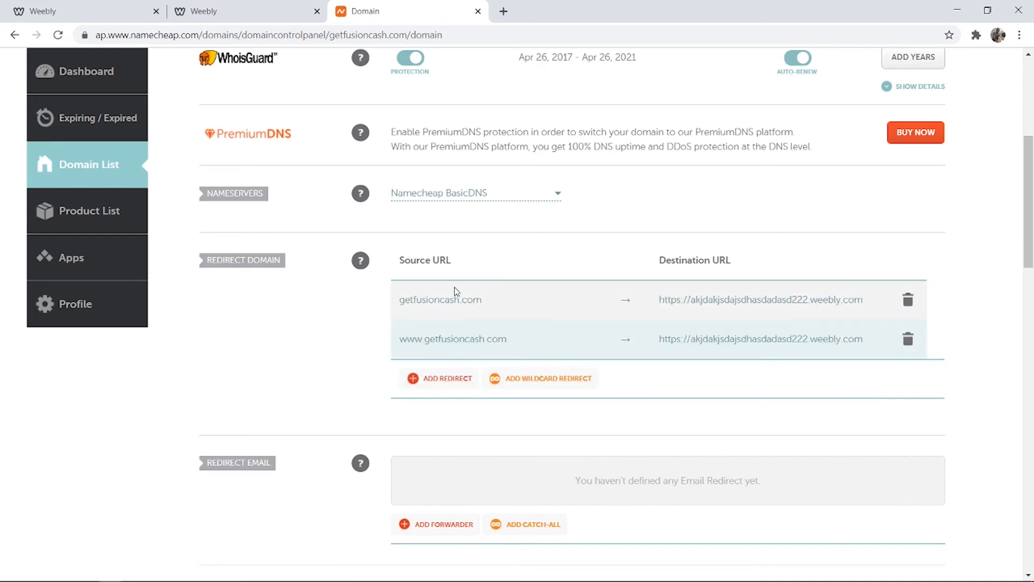
pyautogui.moveTo(508, 300)
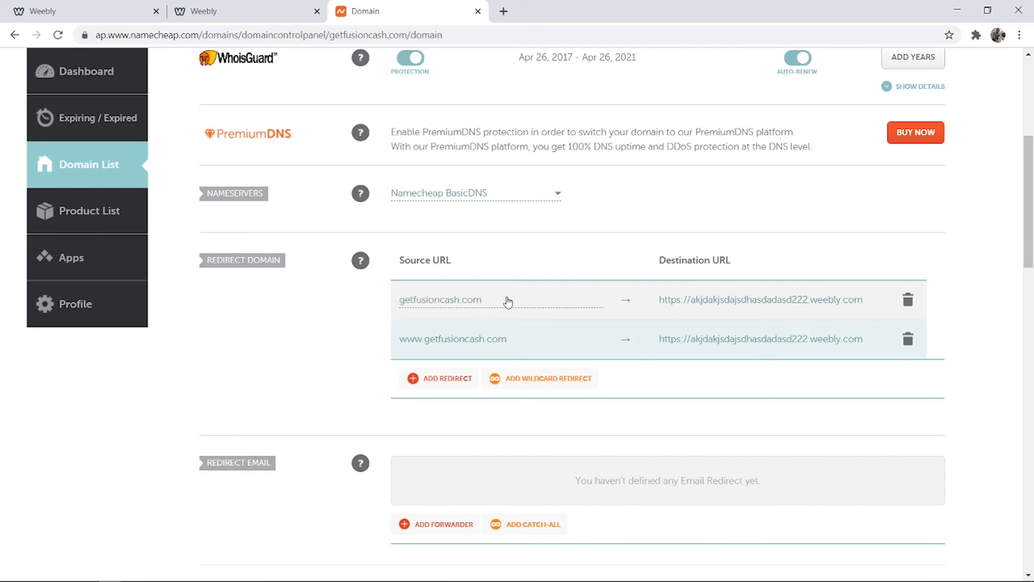
pyautogui.moveTo(444, 334)
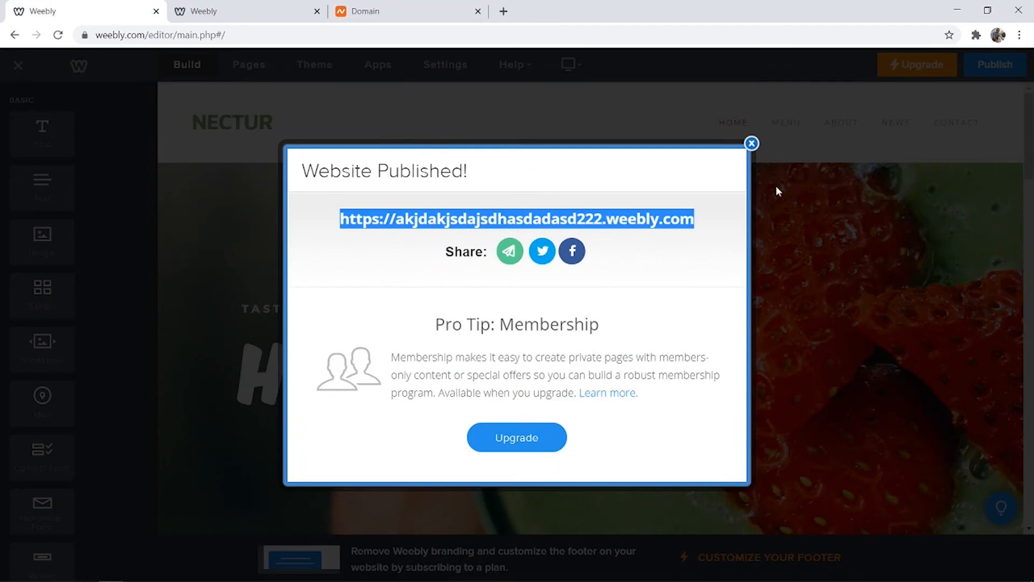
pyautogui.click(379, 11)
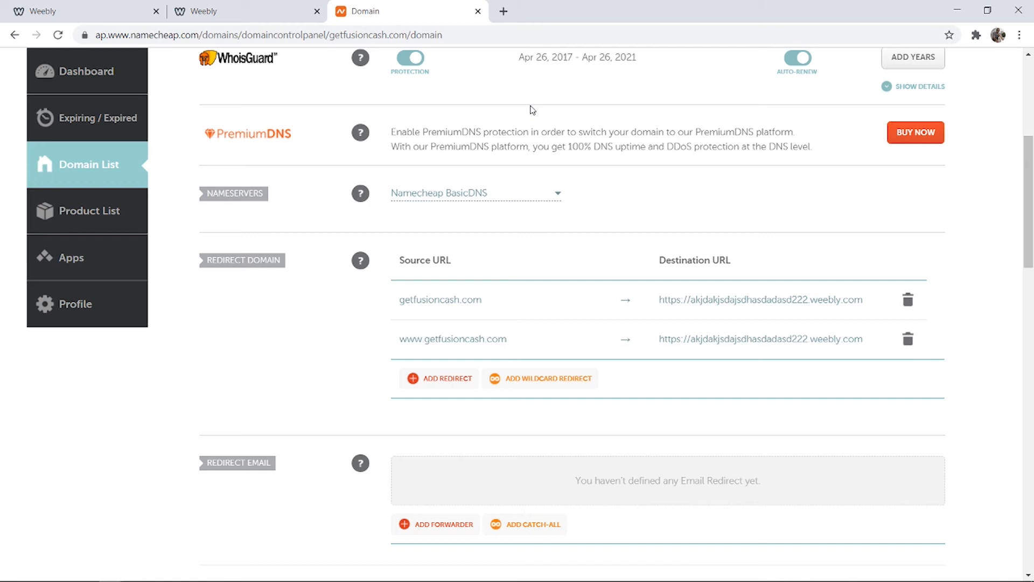
pyautogui.moveTo(387, 378)
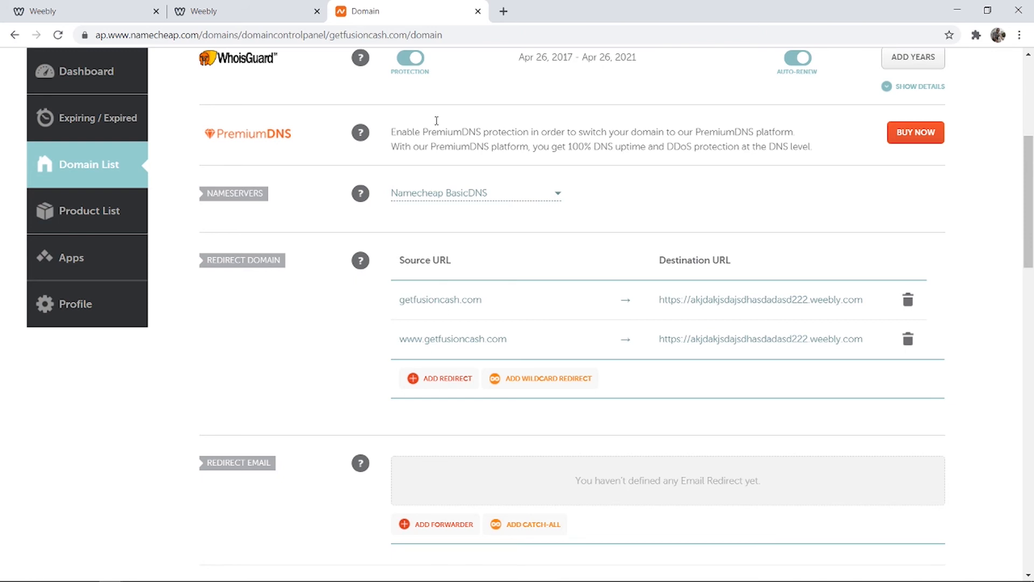
pyautogui.moveTo(563, 149)
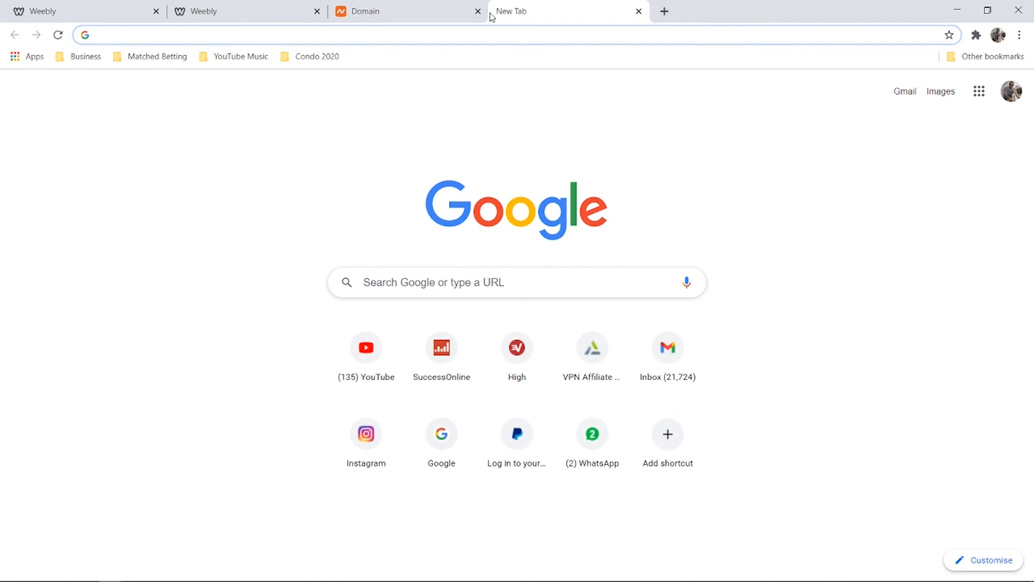
pyautogui.write('www.ger')
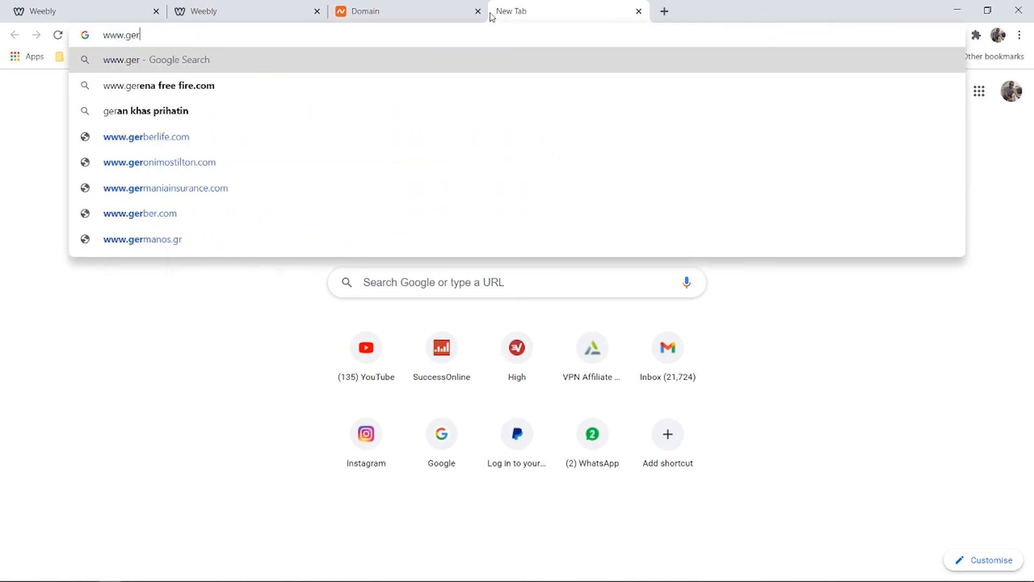